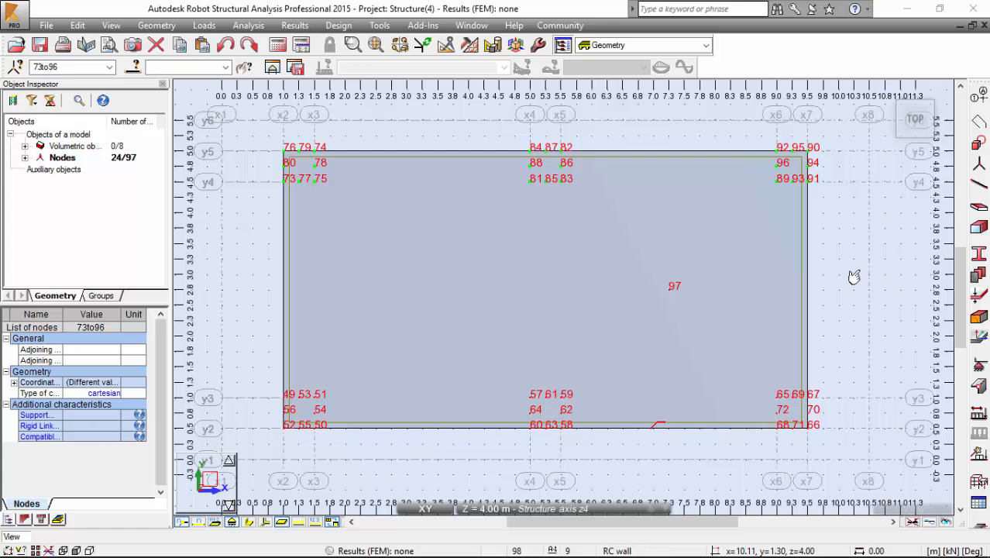
mouse_move(855, 277)
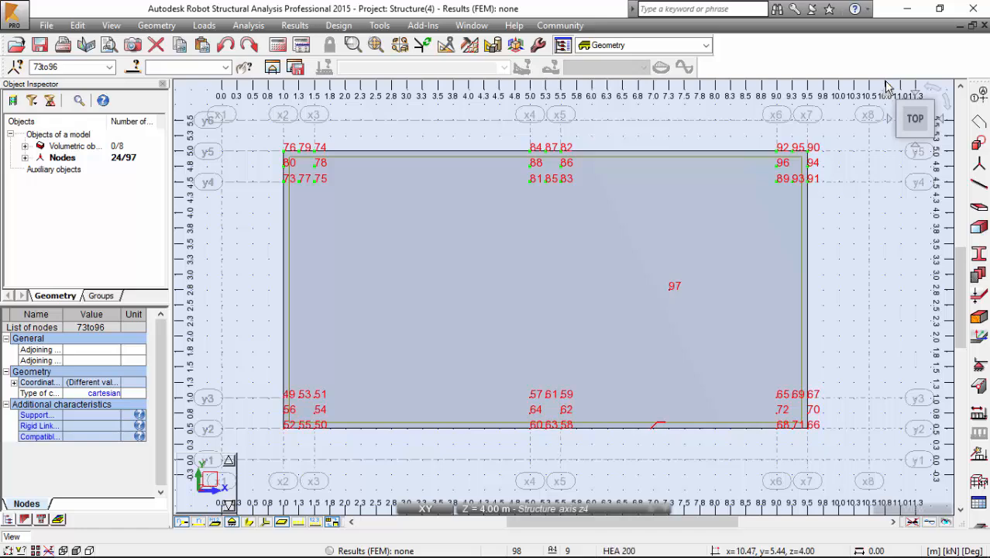
Step: Clear the node selection and switch from the XY plan to the 3D view
right_click(660, 146)
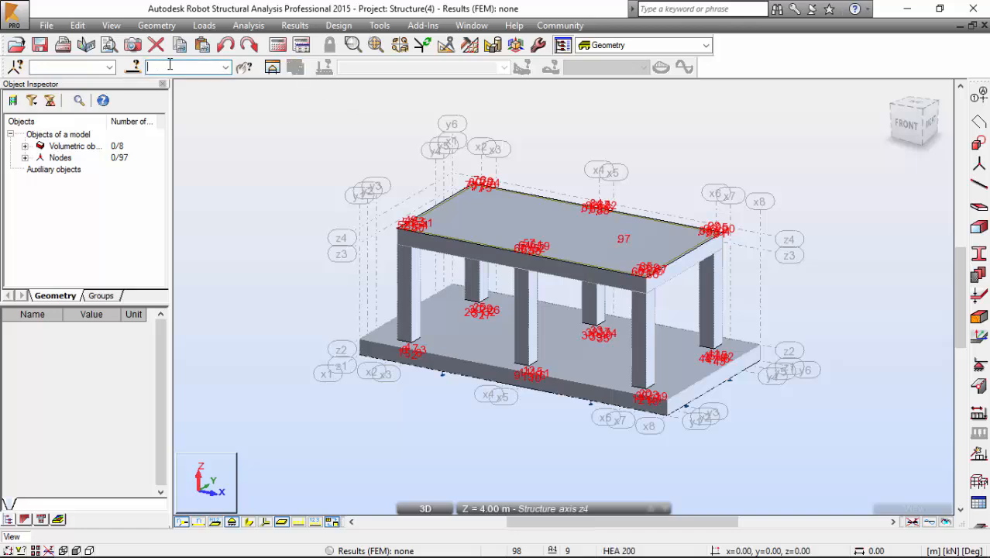
Step: Select solids 1 and 8, the top slab and the foundation
text(18)
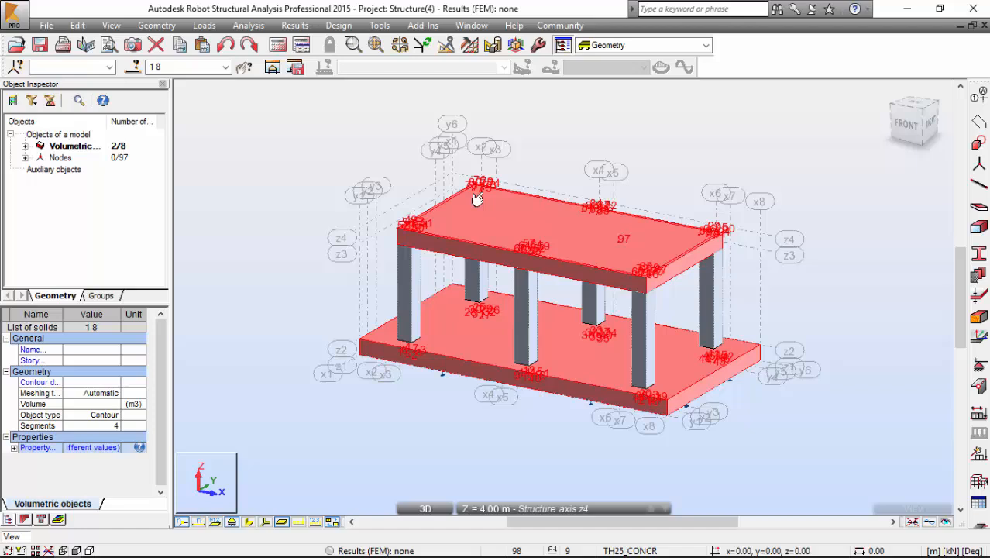
mouse_move(554, 155)
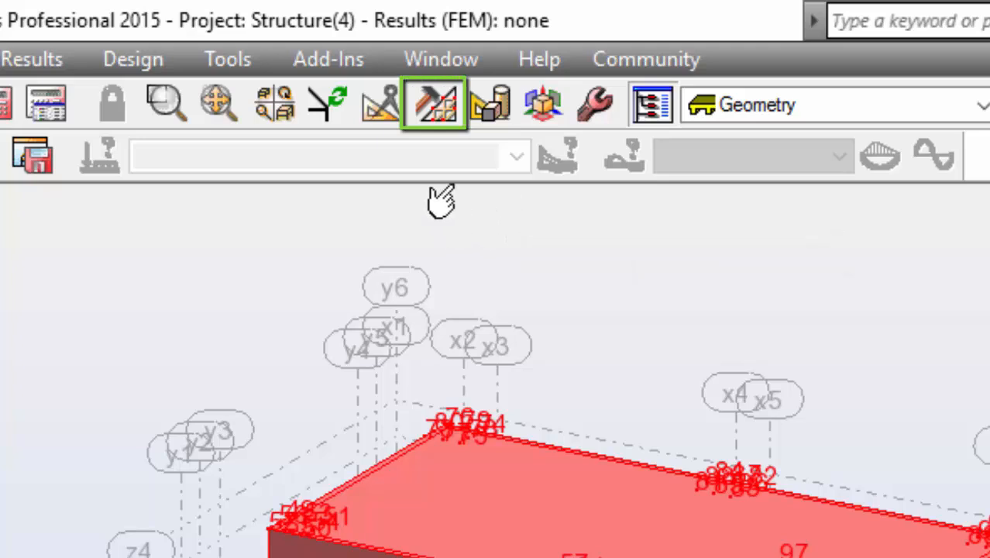
mouse_move(438, 113)
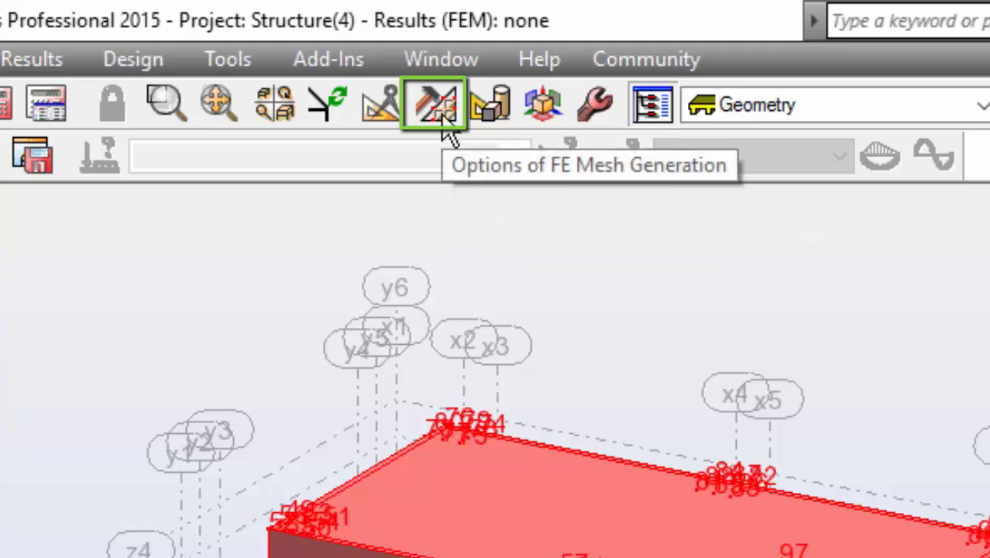
Step: Set the two slabs to complex Delaunay meshing with a 1 m element size
click(432, 103)
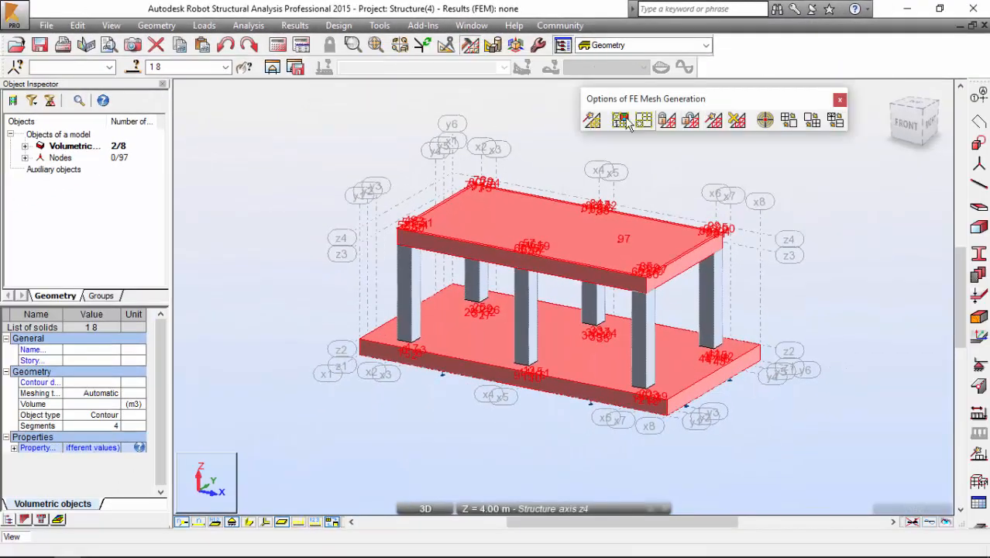
mouse_move(643, 121)
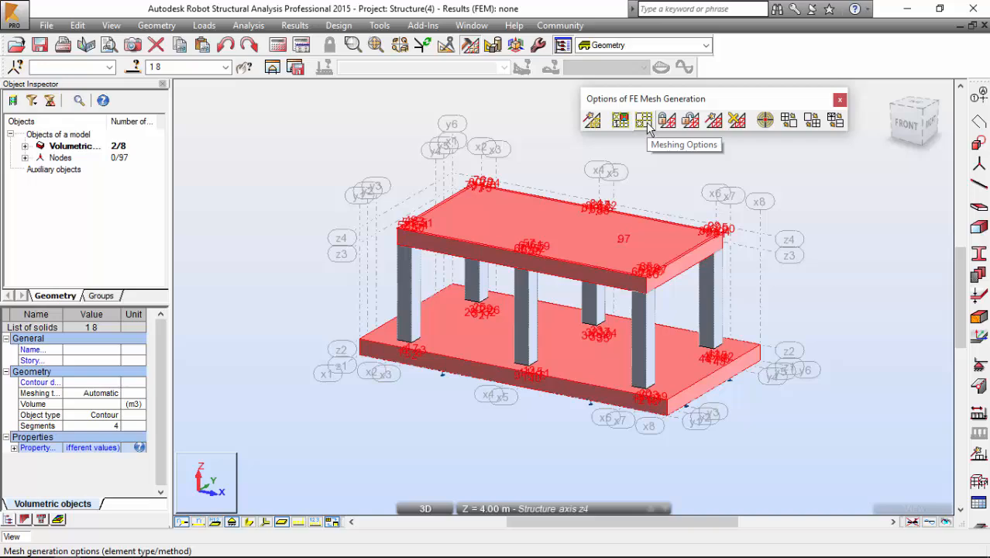
click(644, 120)
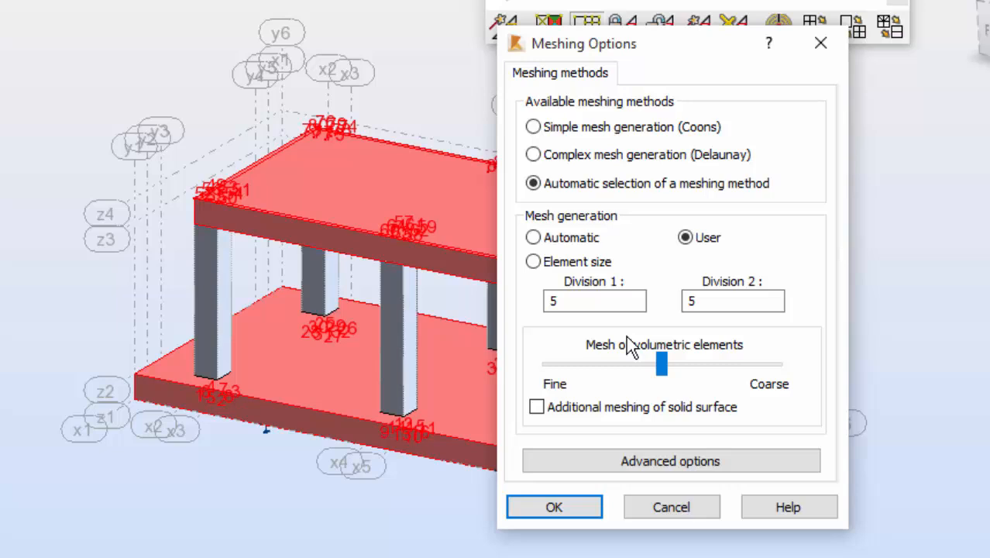
mouse_move(854, 389)
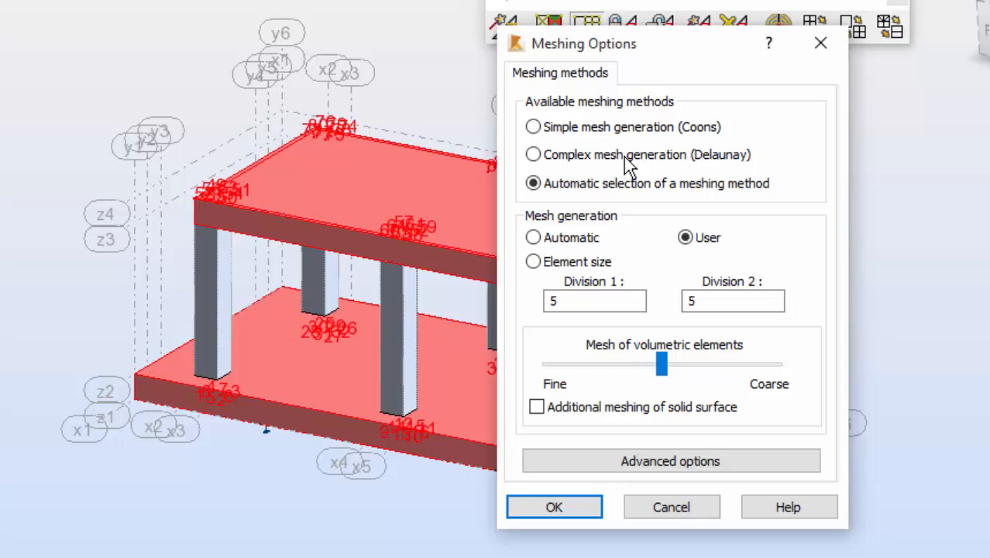
click(533, 154)
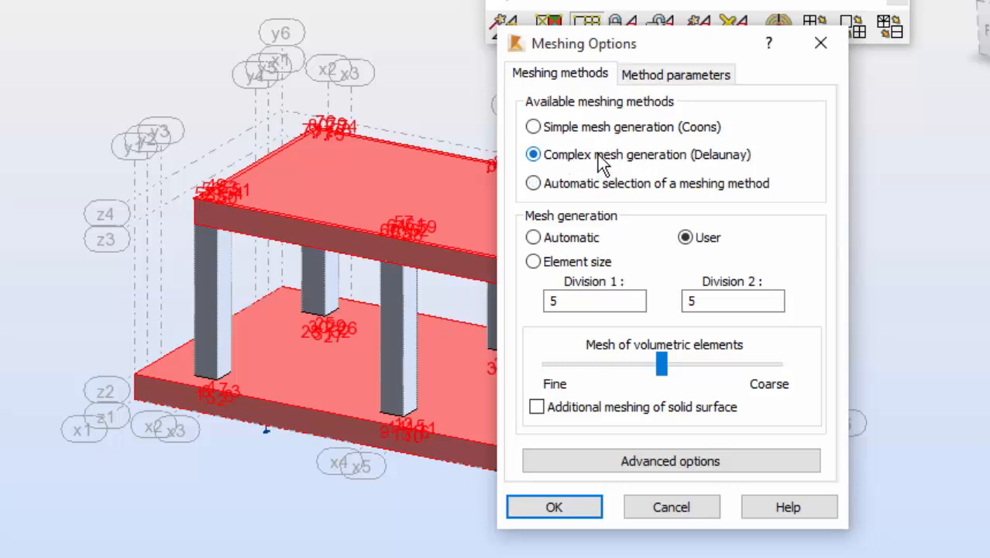
click(533, 261)
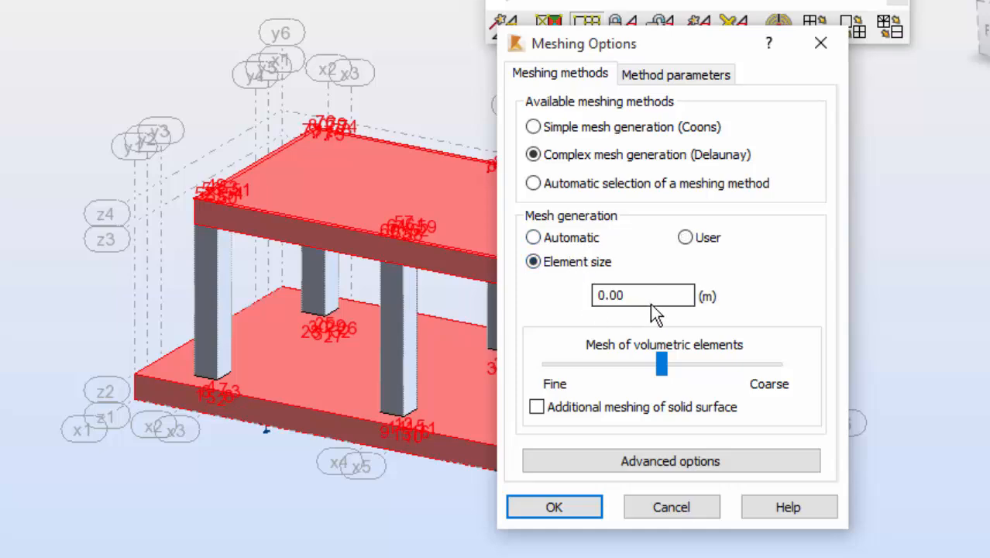
text(1)
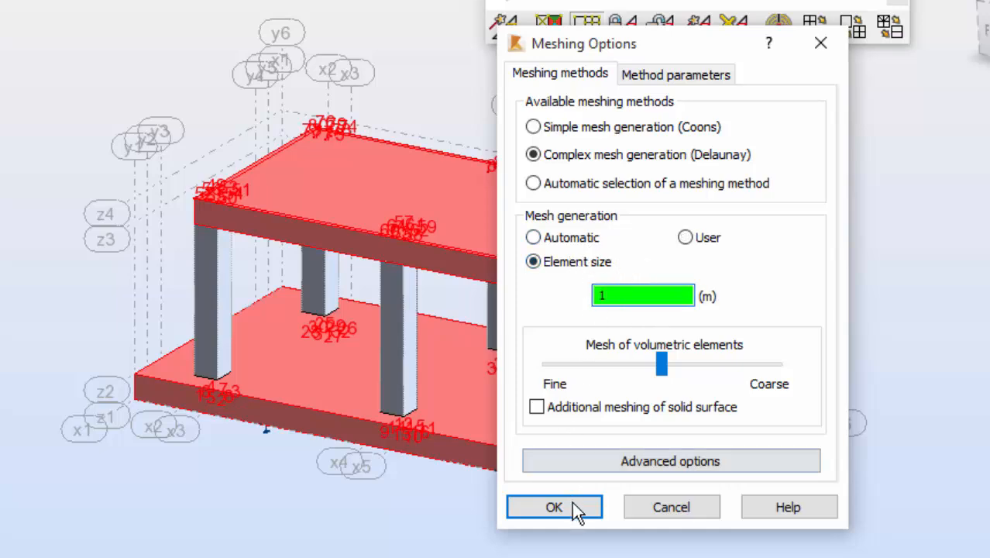
click(553, 507)
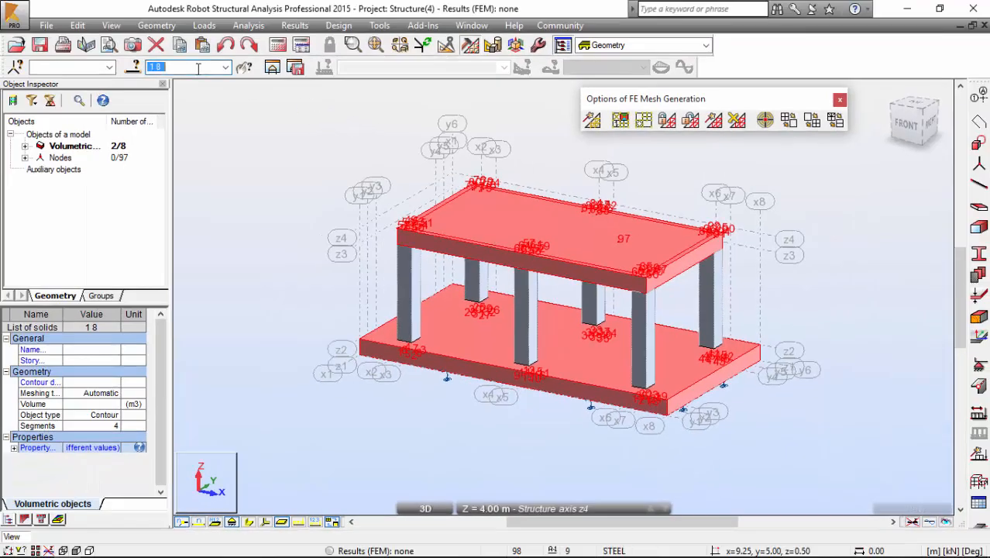
Step: Enter 2to7 in the selection field to pick the column solids
text(2)
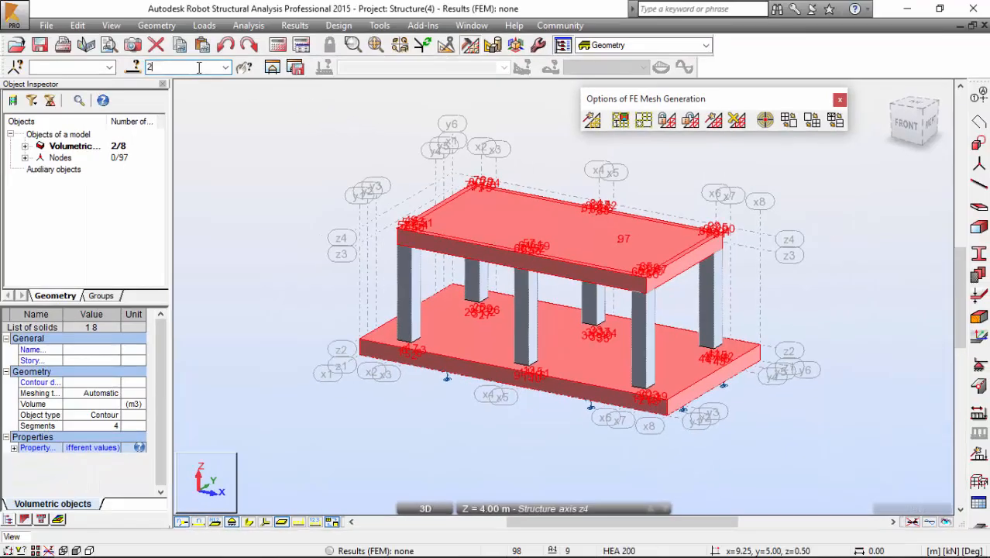
text(to7)
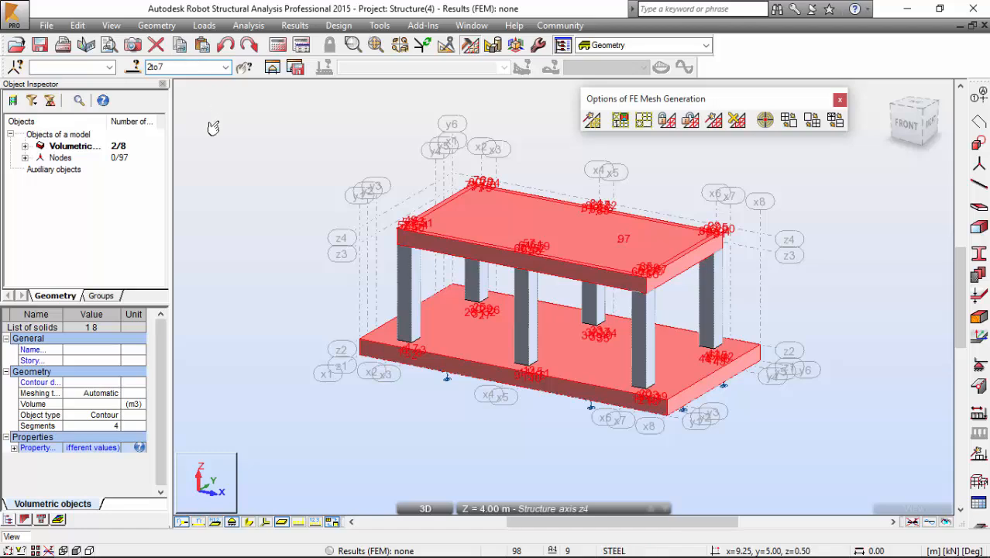
mouse_move(243, 155)
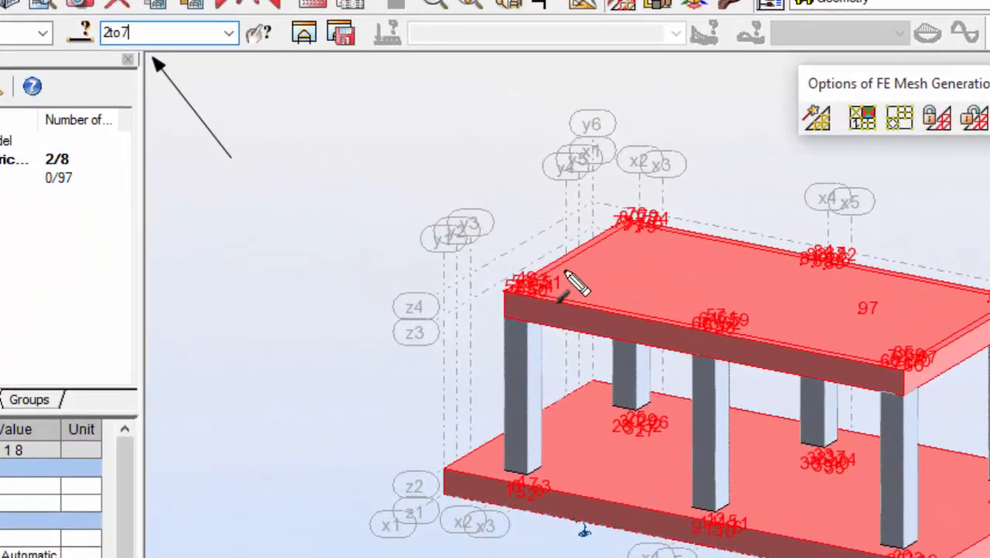
mouse_move(182, 256)
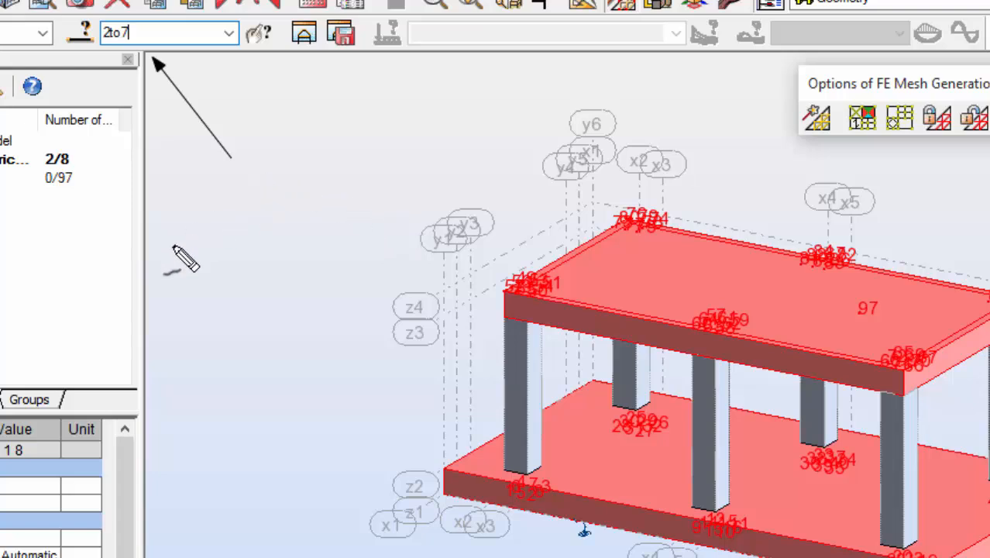
mouse_move(175, 252)
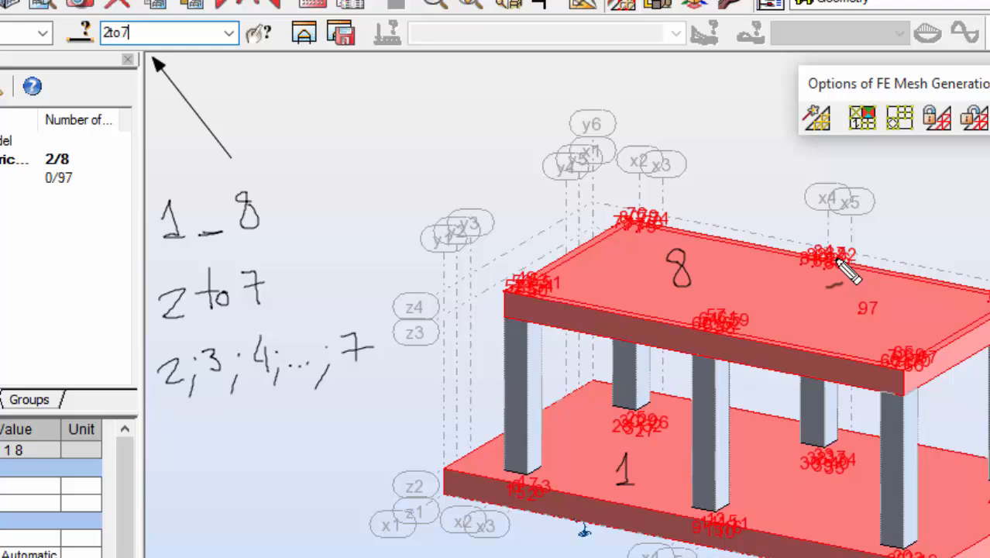
mouse_move(635, 132)
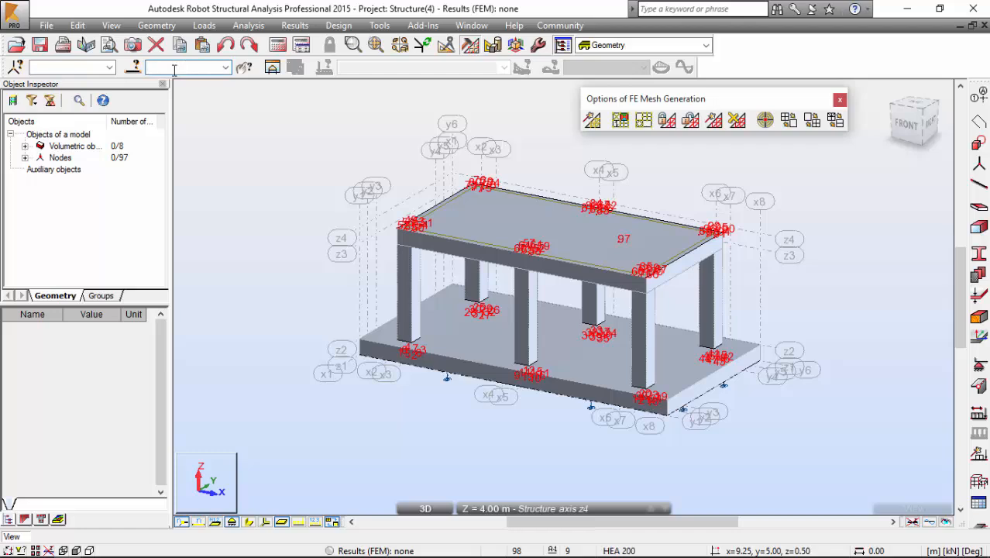
Step: Select columns 2to7 and set automatic Delaunay meshing with Division 1 at 2
text(2to7)
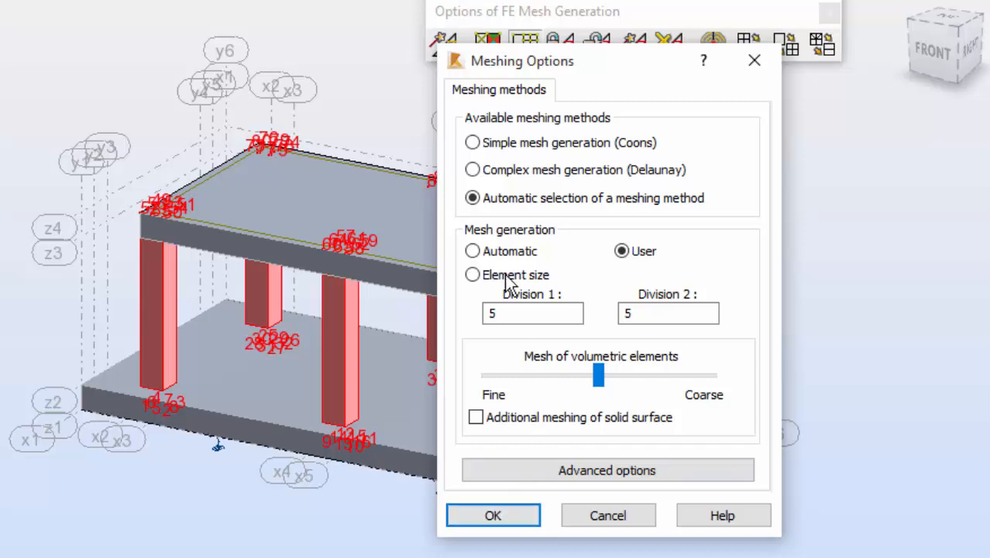
click(473, 169)
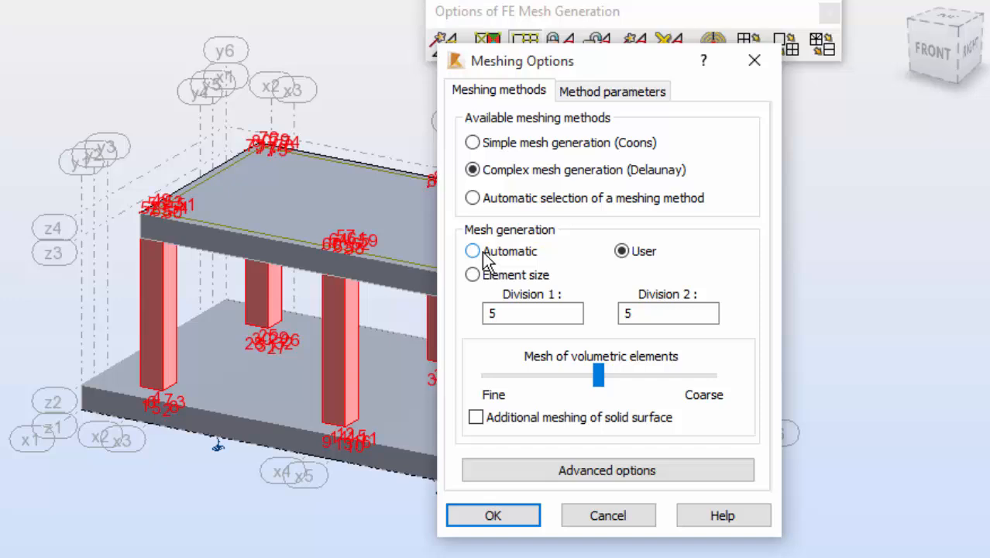
click(473, 250)
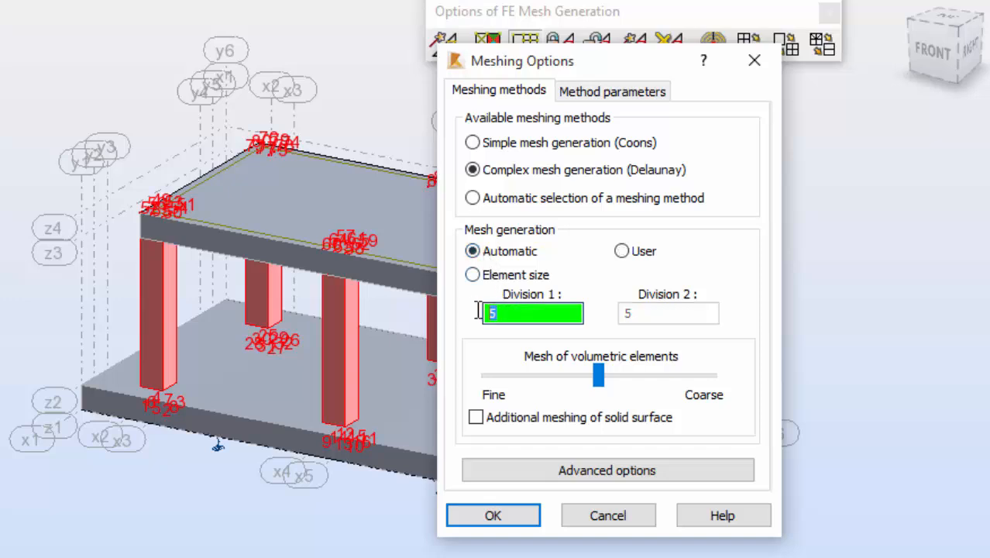
text(2)
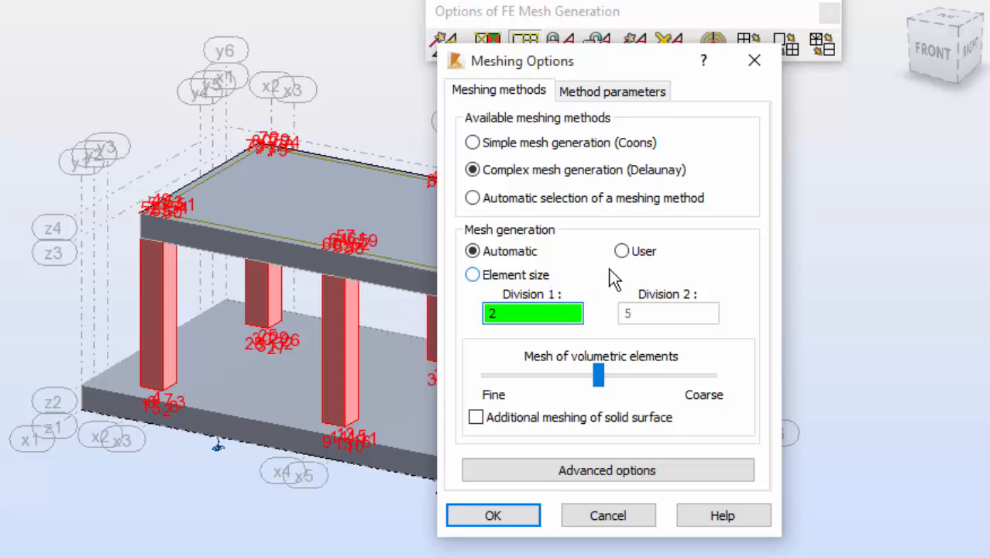
click(493, 515)
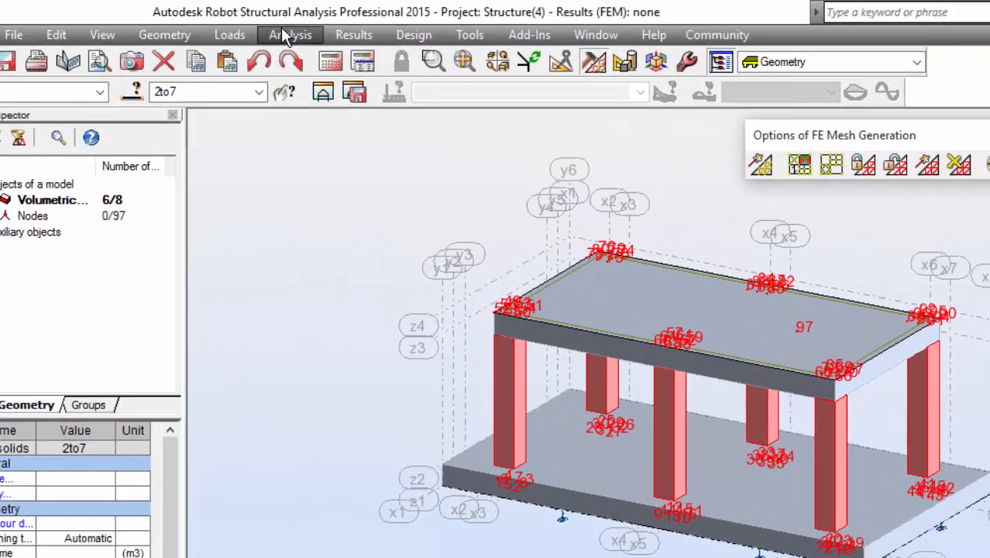
Step: Generate the computational model, meshing slabs and six columns, then clear the selection
click(291, 34)
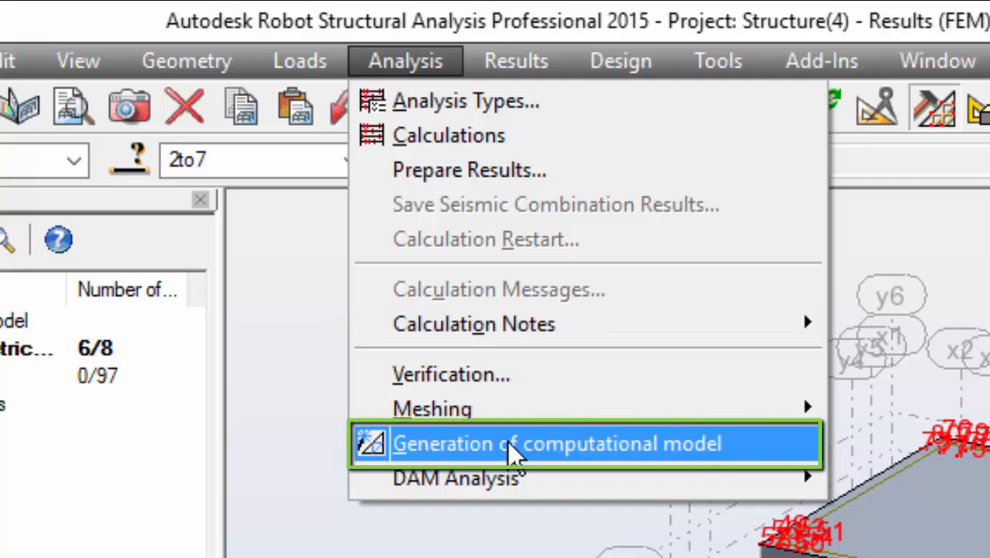
click(556, 444)
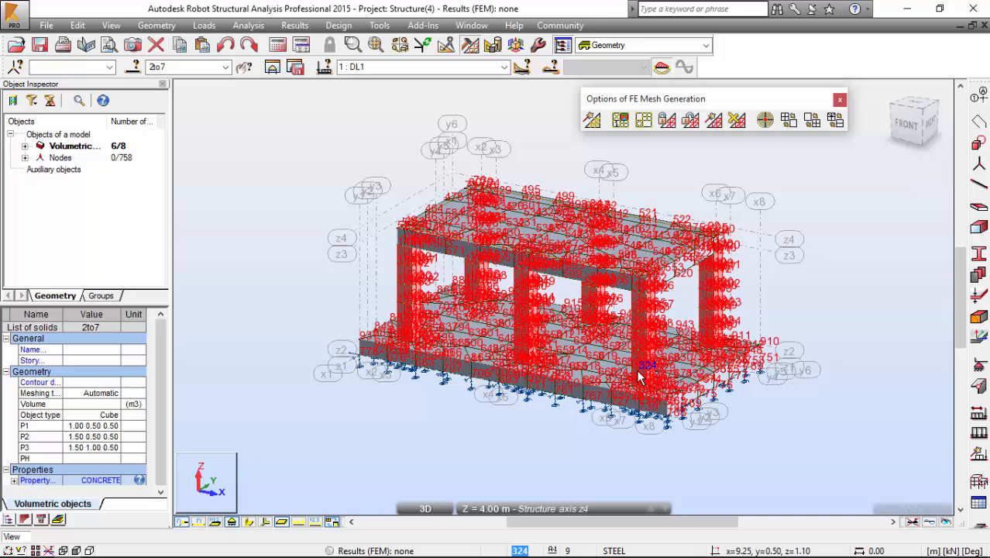
mouse_move(360, 476)
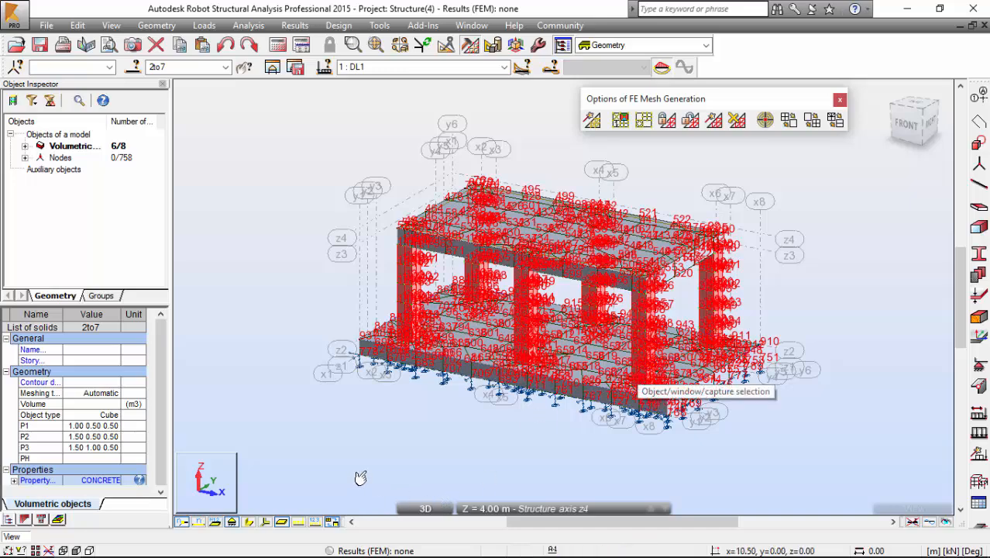
click(620, 119)
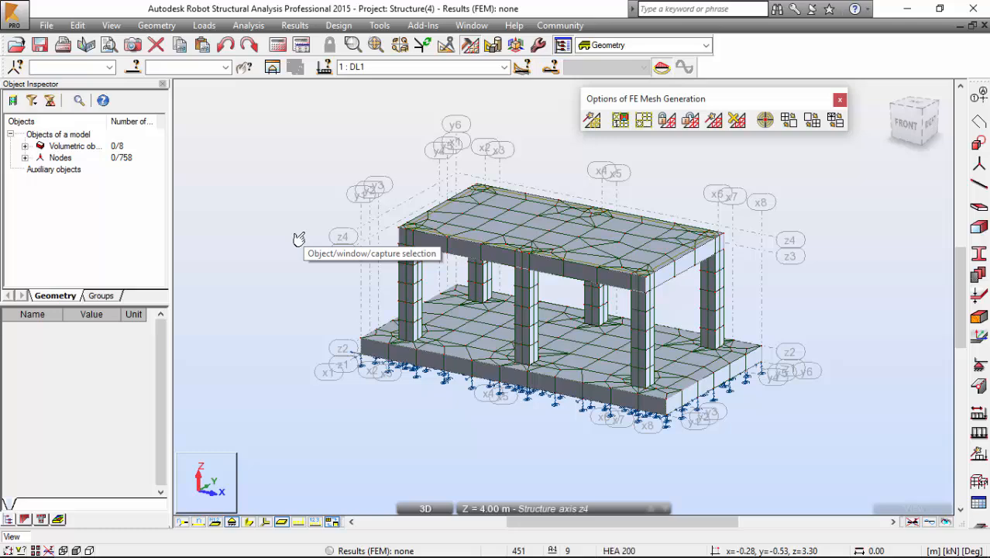
click(156, 26)
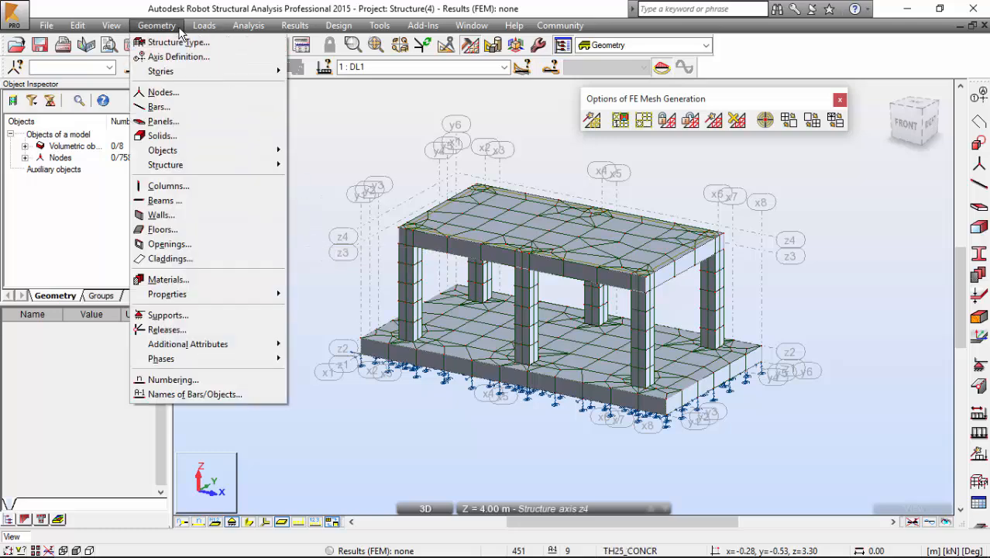
mouse_move(166, 293)
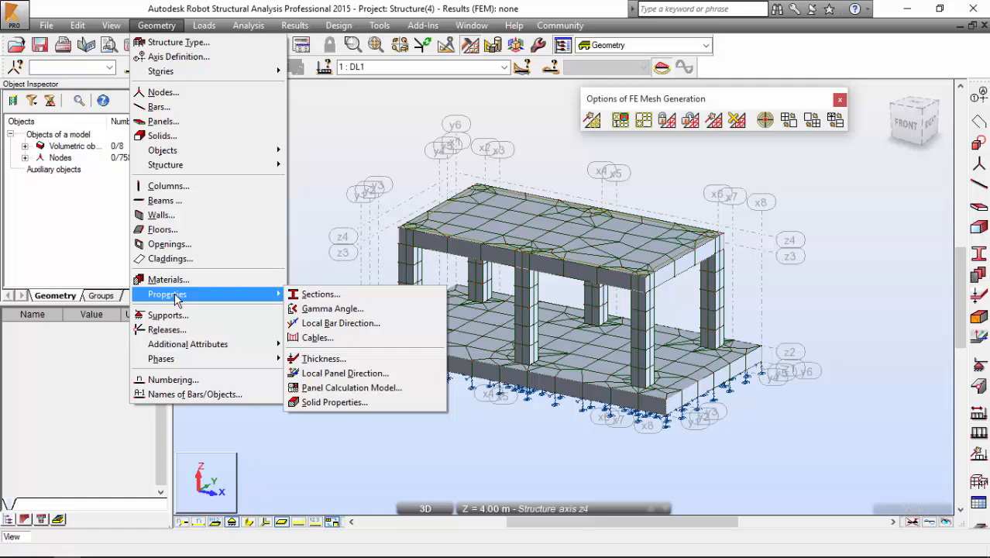
Step: Open Solid Properties and review the CONCRETE definition, keeping it unchanged
click(334, 402)
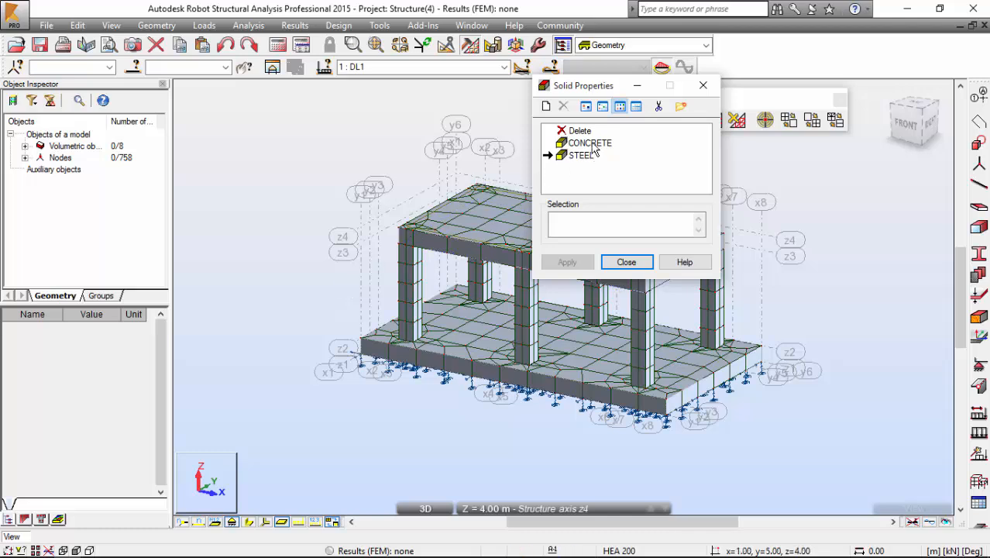
double_click(589, 143)
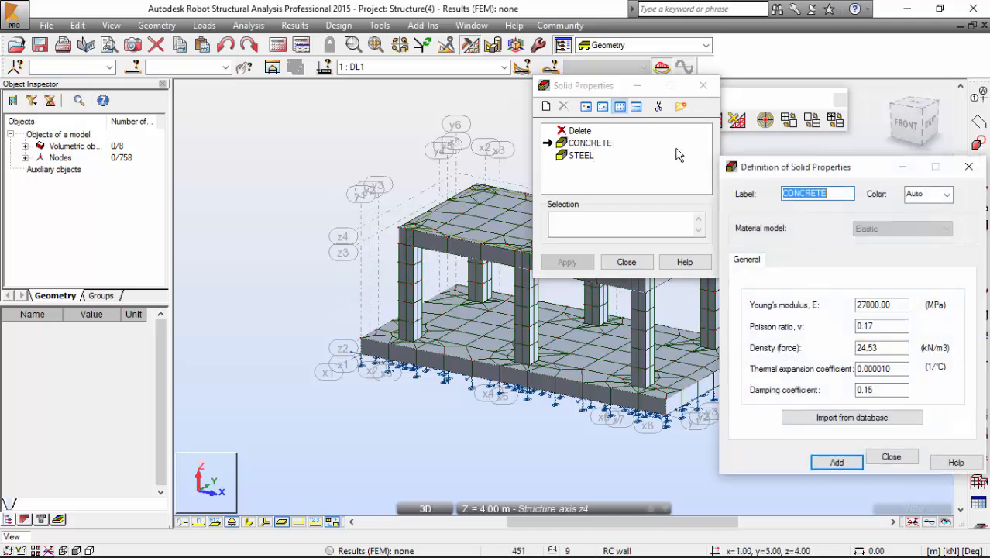
click(836, 463)
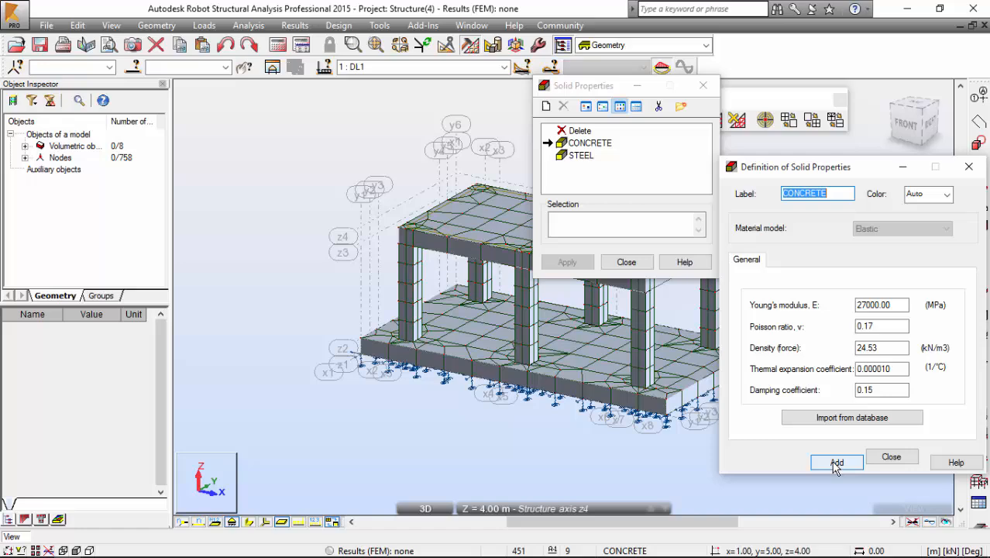
click(837, 462)
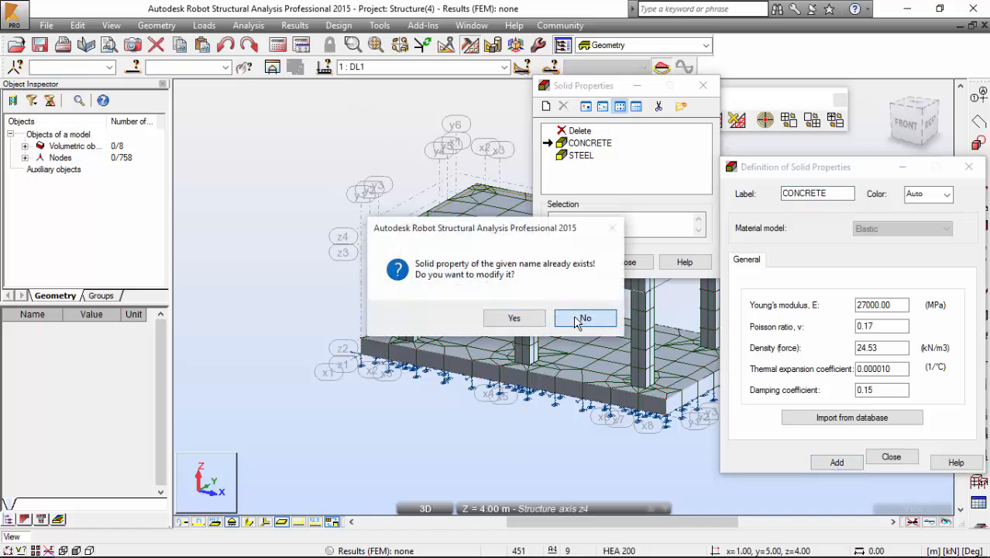
click(584, 318)
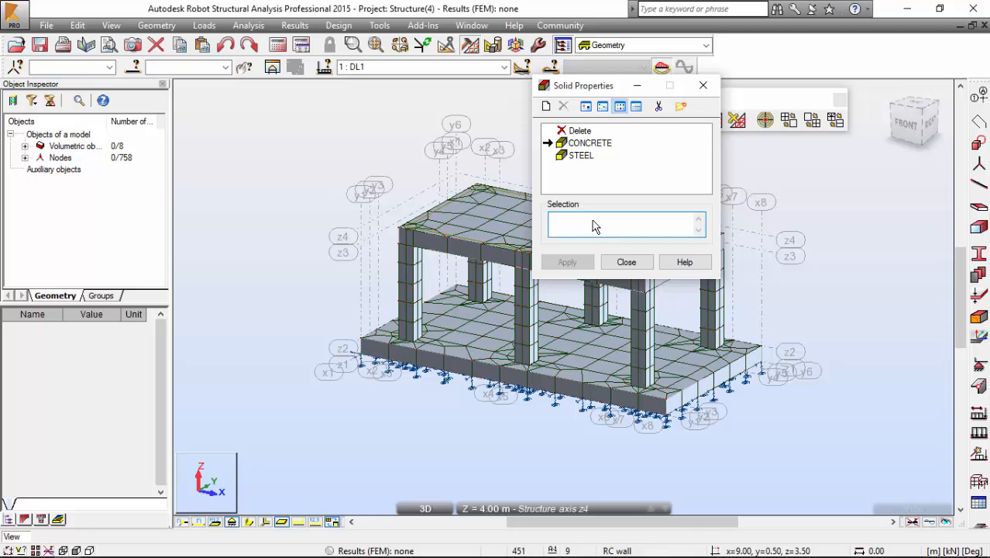
Step: Assign CONCRETE to all solids and start a new solid property definition
click(589, 142)
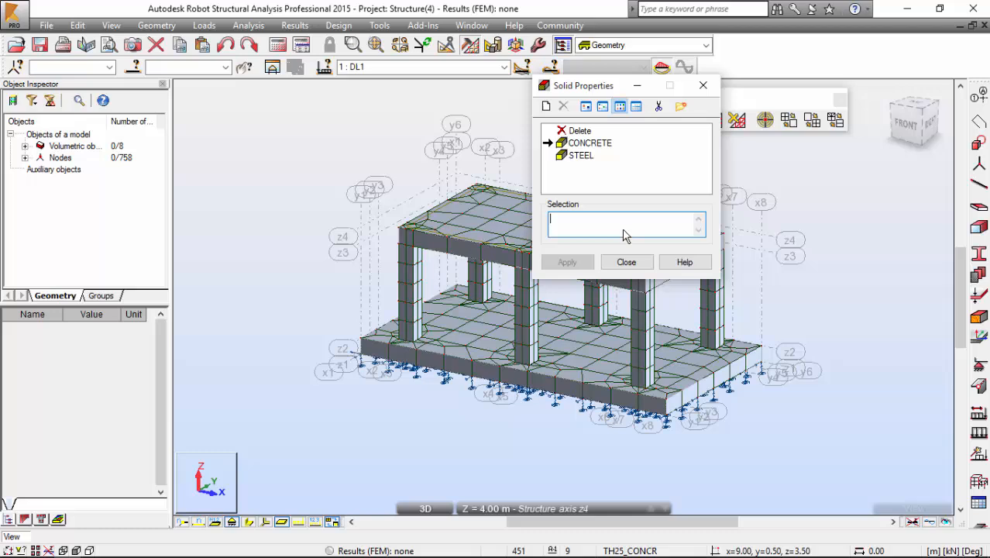
text(all)
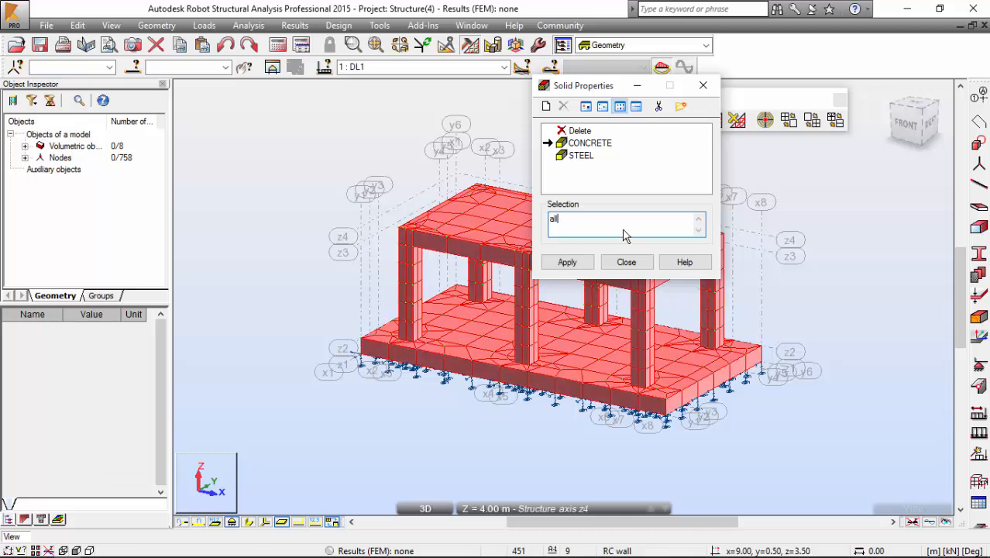
click(567, 262)
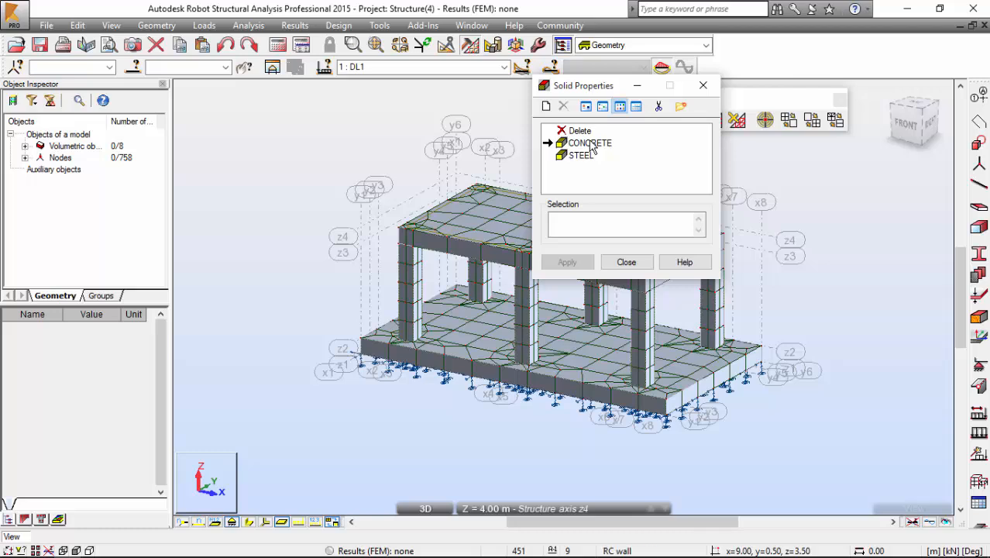
click(589, 143)
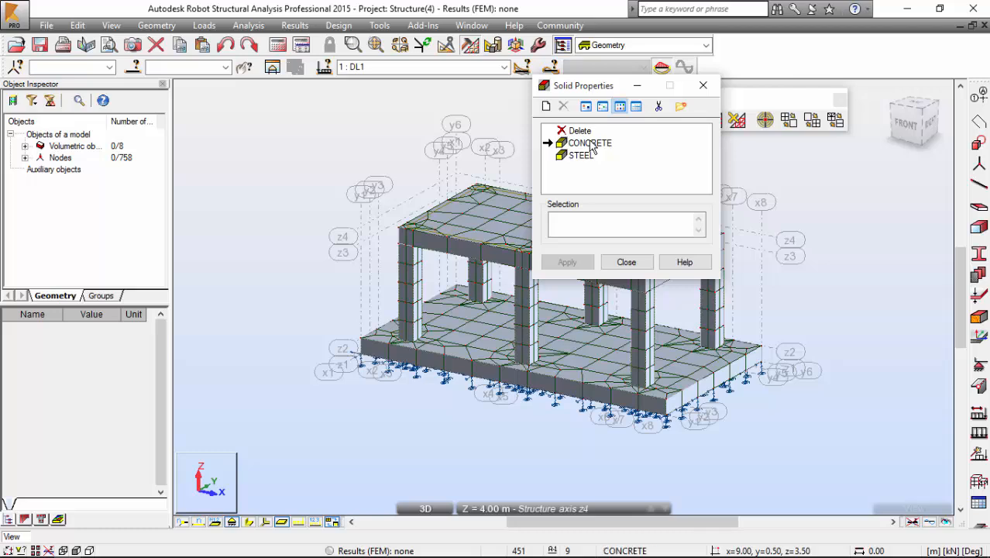
click(545, 106)
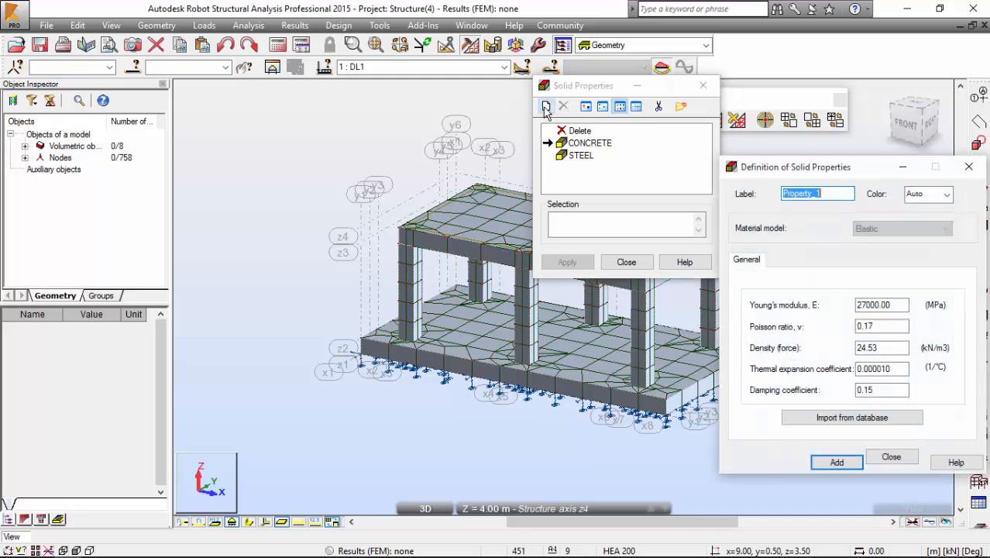